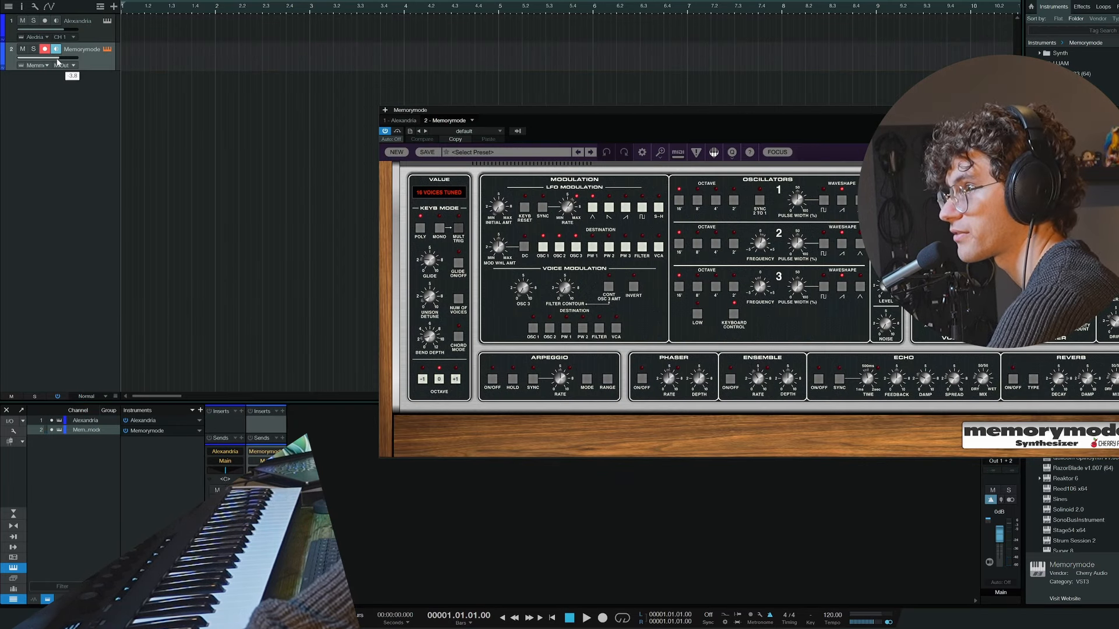
# Bring up the Memorymode instrument editor on track 2 to shape its patch.
pyautogui.click(589, 152)
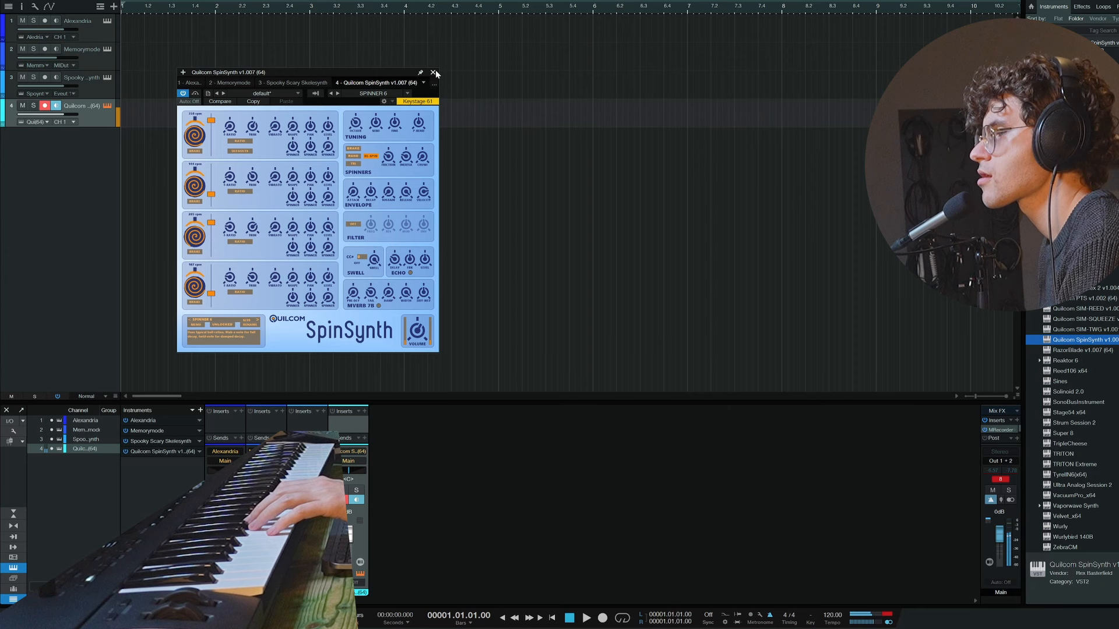
# Browse the Quilcom SpinSynth preset list to choose a patch for track 4.
pyautogui.click(434, 74)
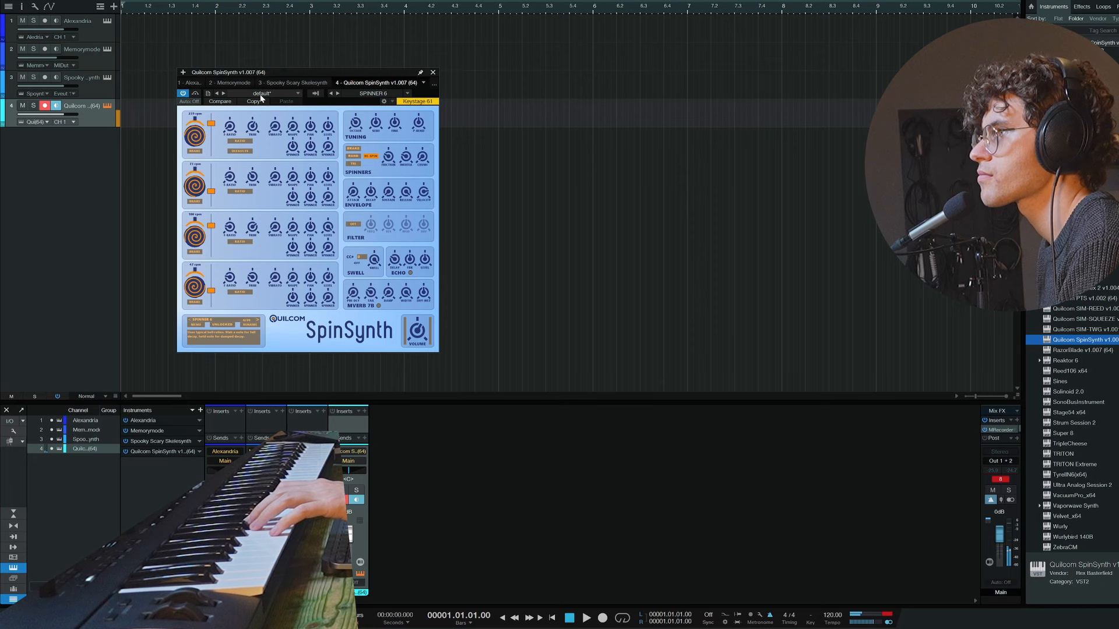
pyautogui.click(433, 71)
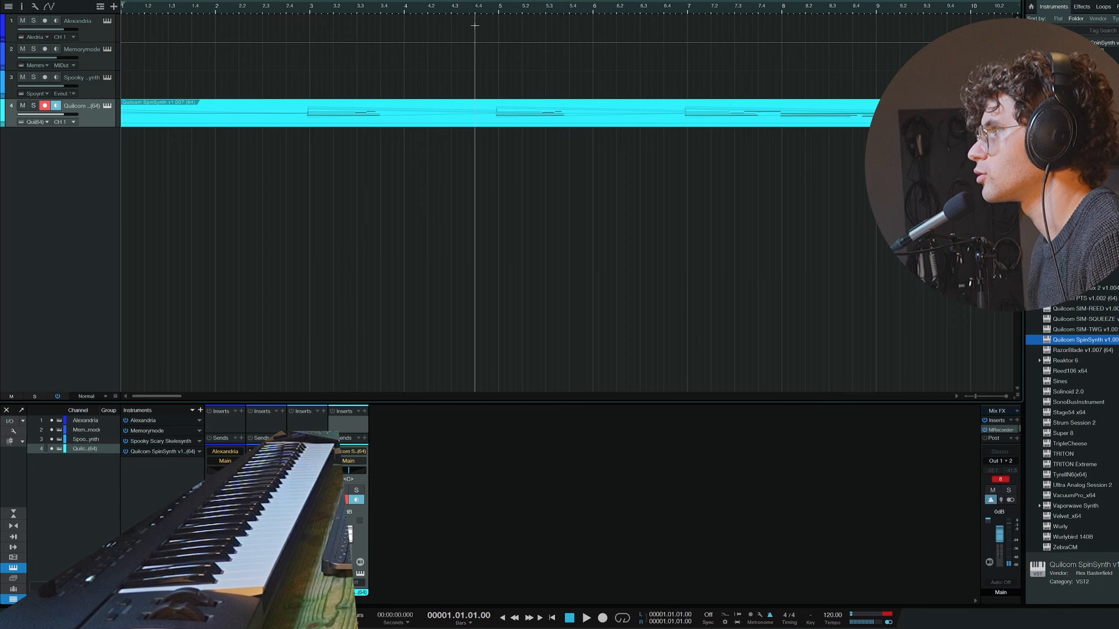
# Bounce the recorded SpinSynth loop event to a new audio track via its context options.
pyautogui.rightClick(350, 121)
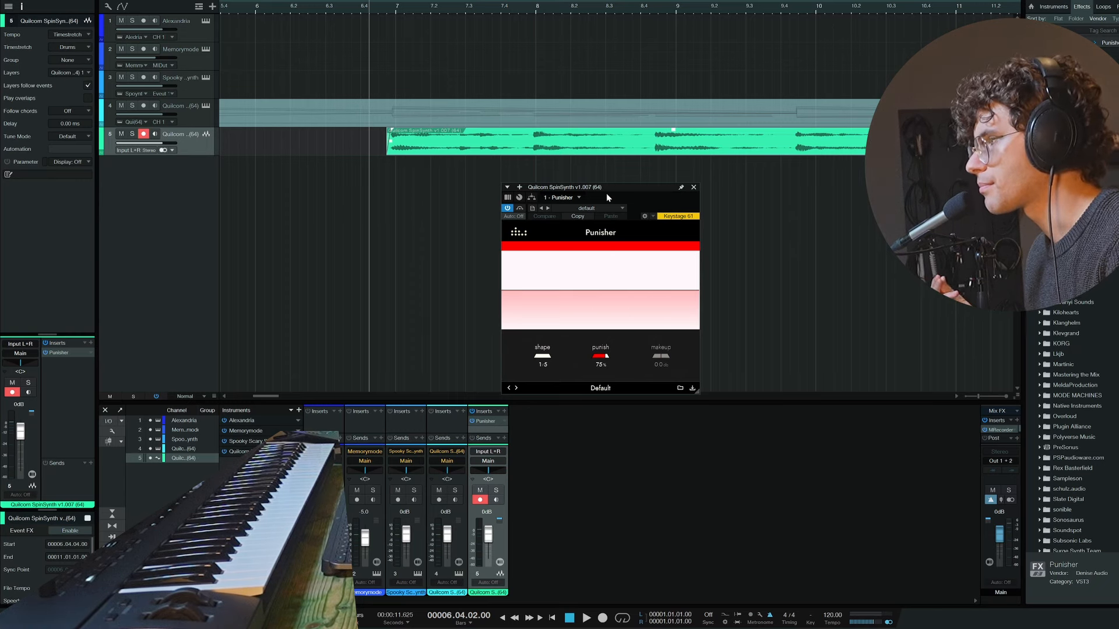
# Insert Stratus3D reverb below Punisher on the bounced SpinSynth audio track.
pyautogui.click(680, 387)
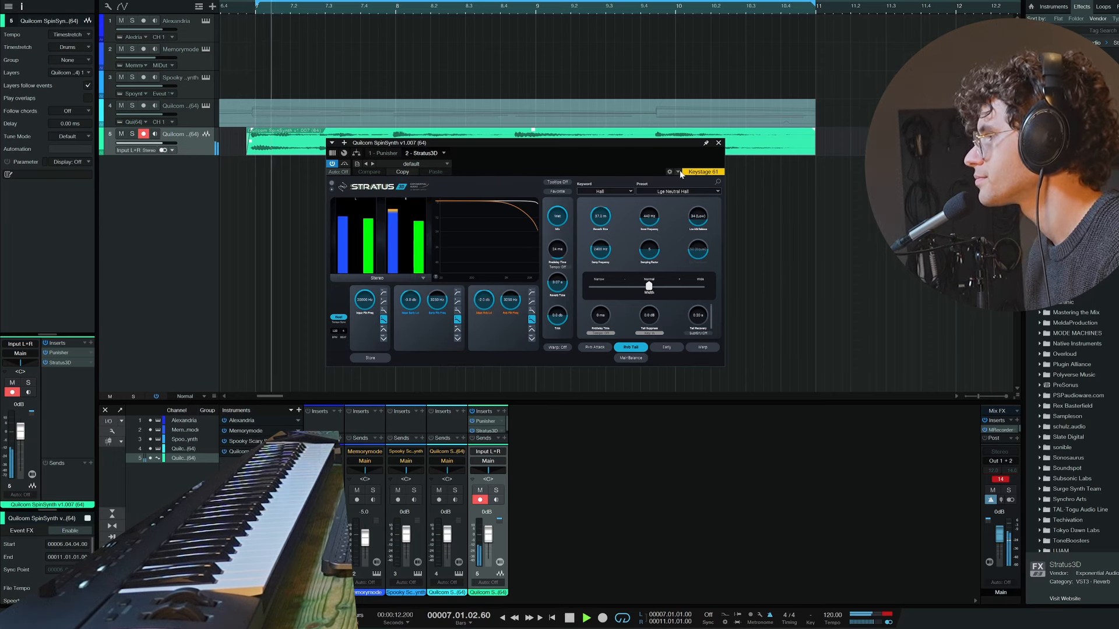
# Remove the SpinSynth instrument track, then bring up the Windows Start menu.
pyautogui.click(718, 142)
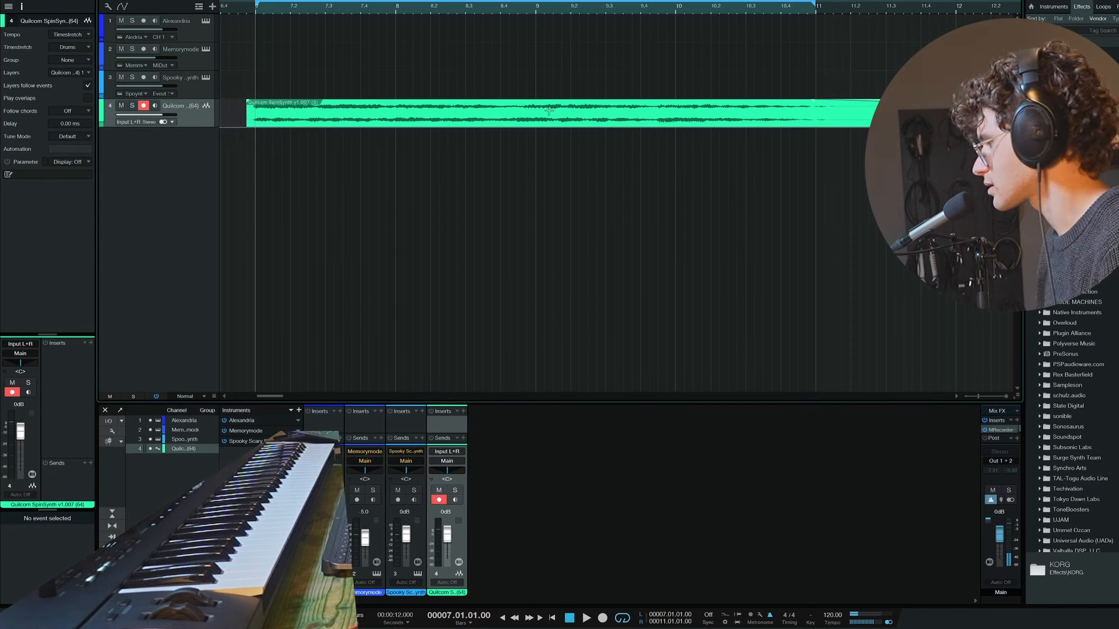
pyautogui.click(548, 619)
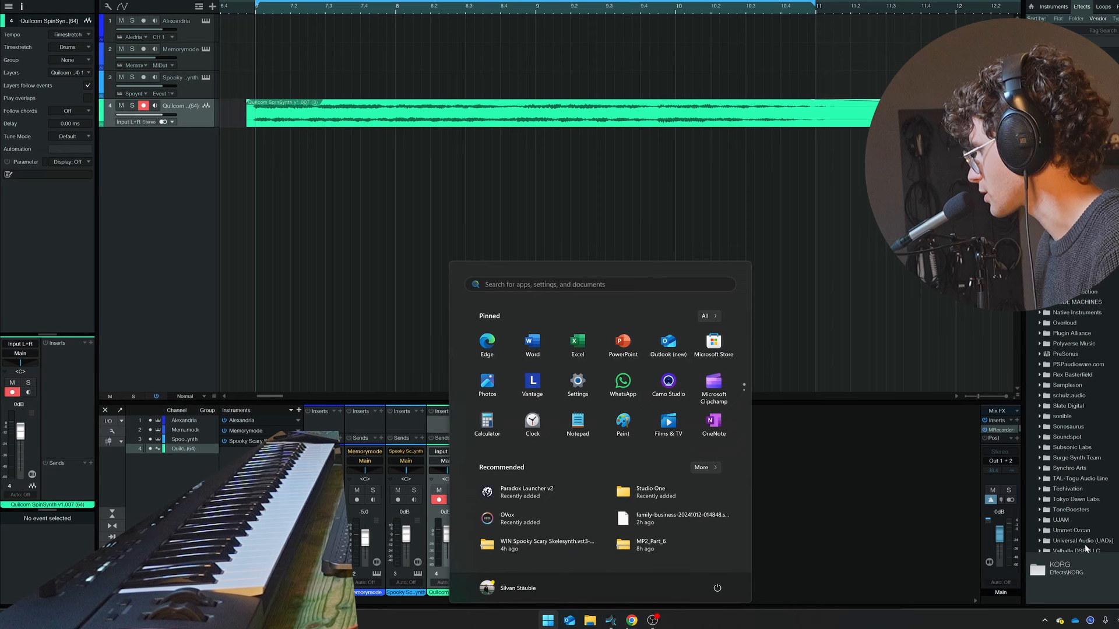